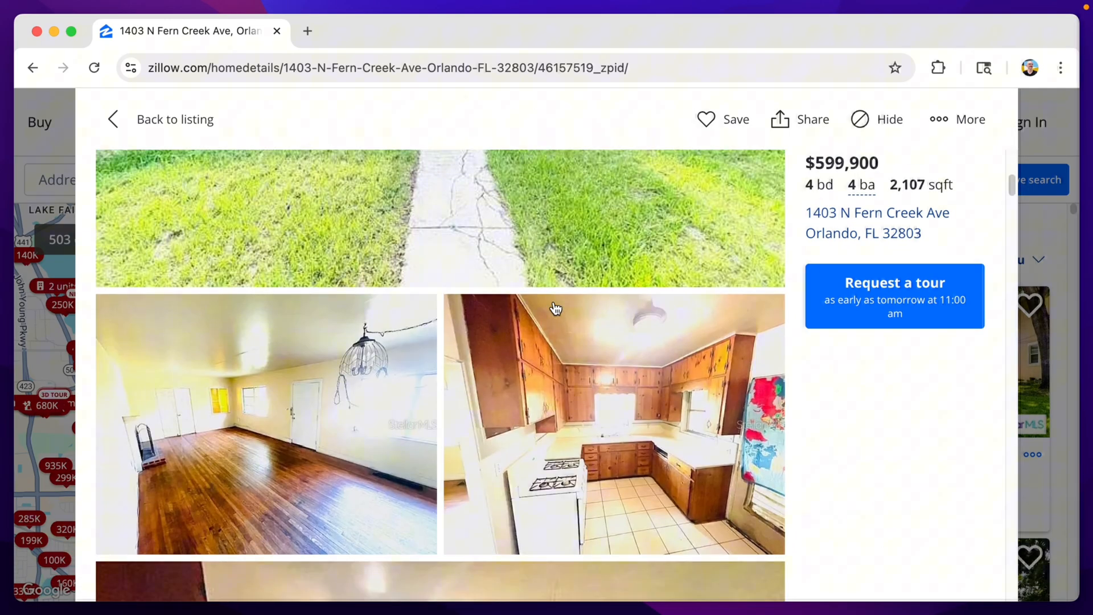
- Post the comment 'Almost $700k for being literally on top o...' on the Clemwood St listing
{"action": "scroll", "scroll_direction": "down", "scroll_amount": 3}
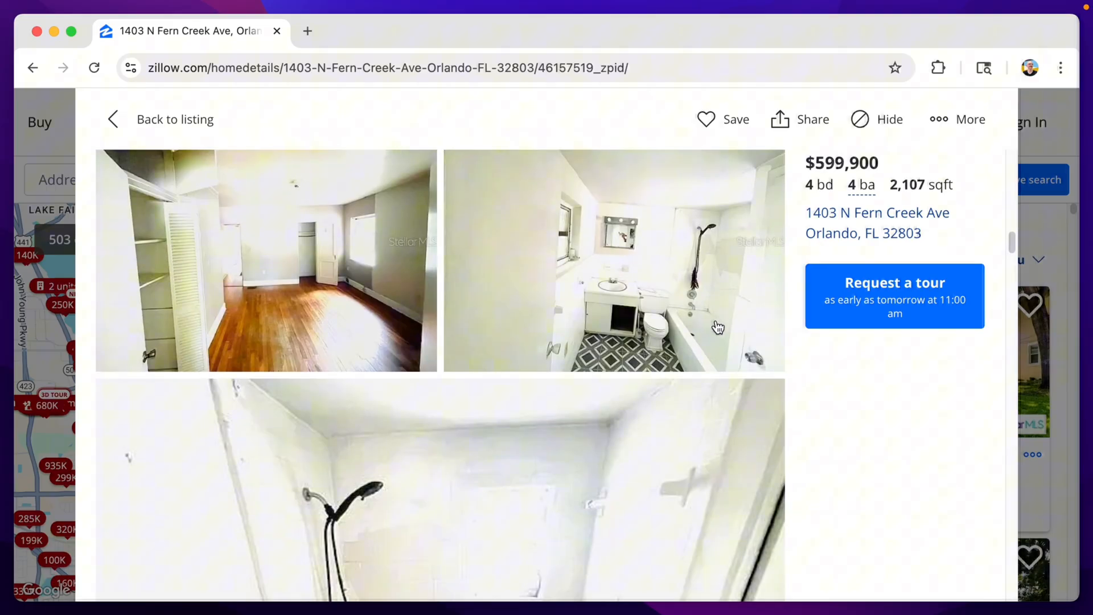
{"action": "scroll", "scroll_direction": "down", "scroll_amount": 3}
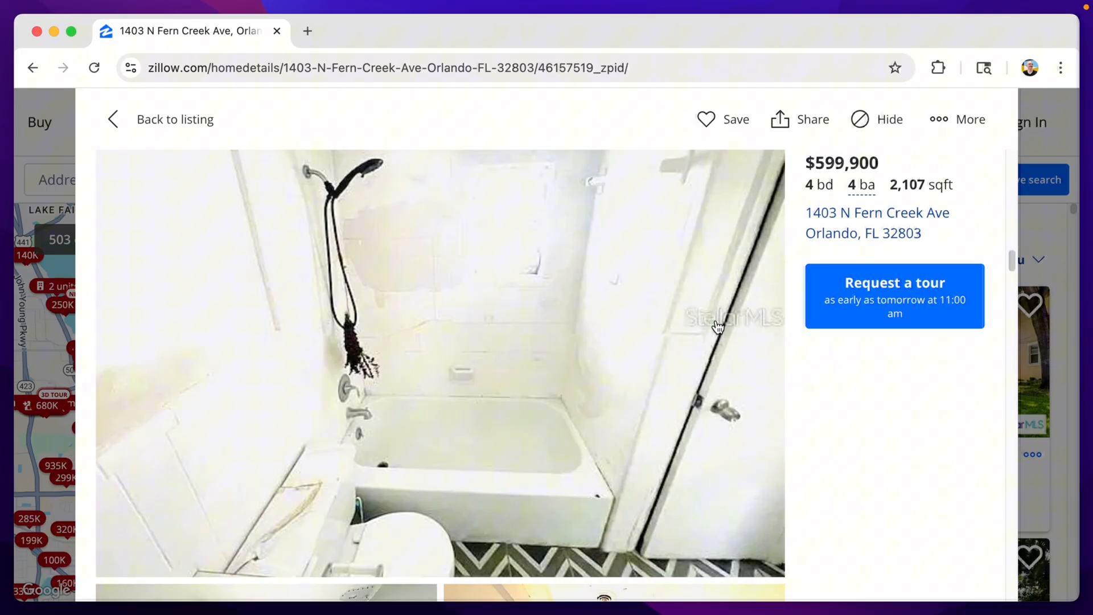
{"action": "scroll", "scroll_direction": "down", "scroll_amount": 3}
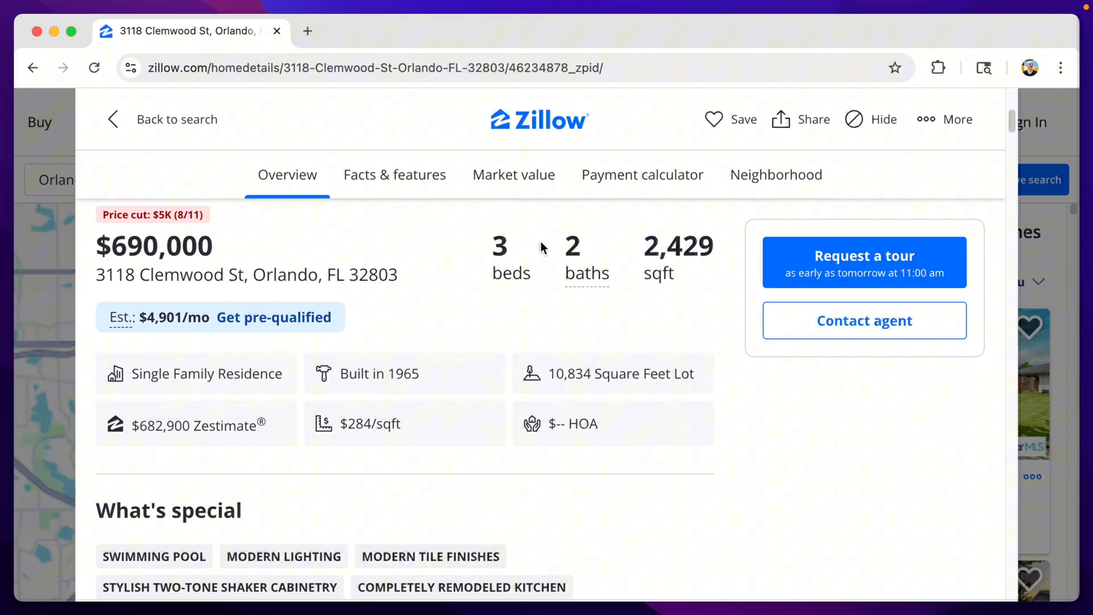
{"action": "scroll", "scroll_direction": "down", "scroll_amount": 3}
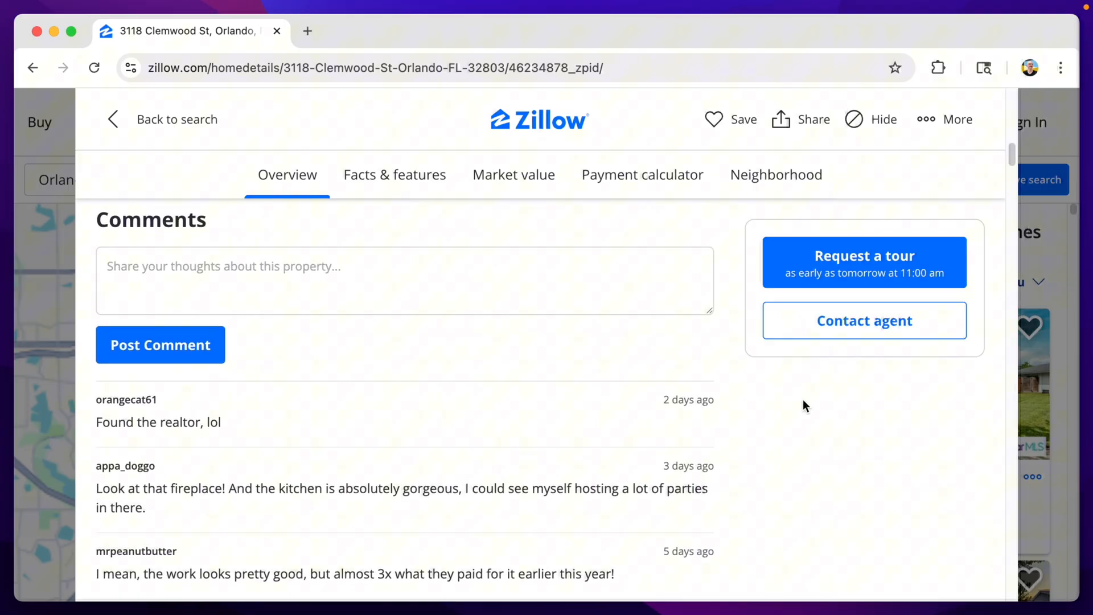
{"action": "type", "text": "Almost $700k for being literally on top of a main road..."}
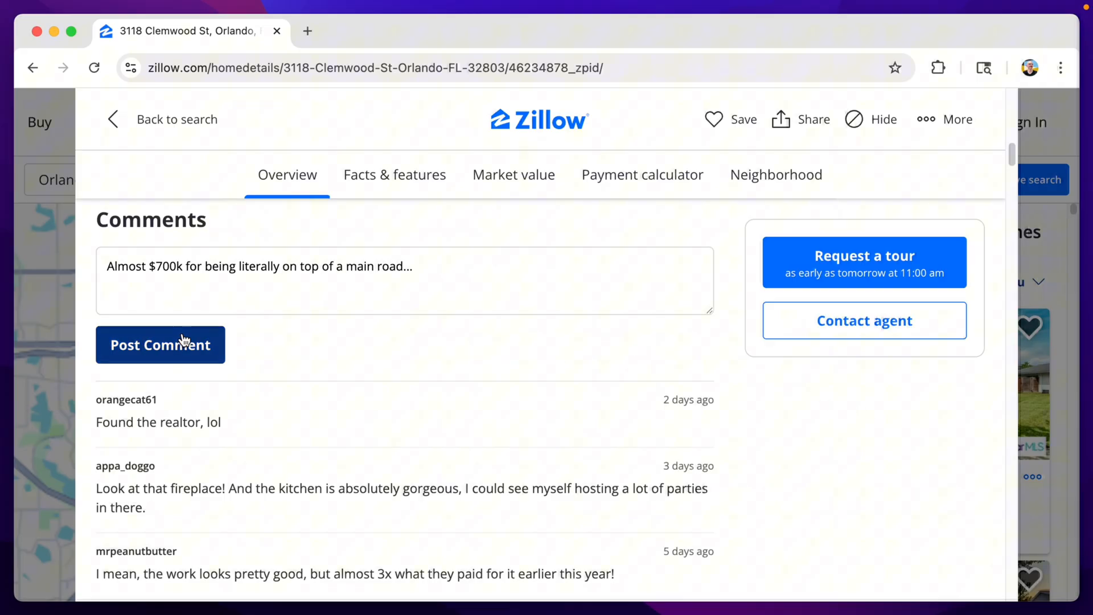
{"action": "left_click", "coordinate": [159, 343]}
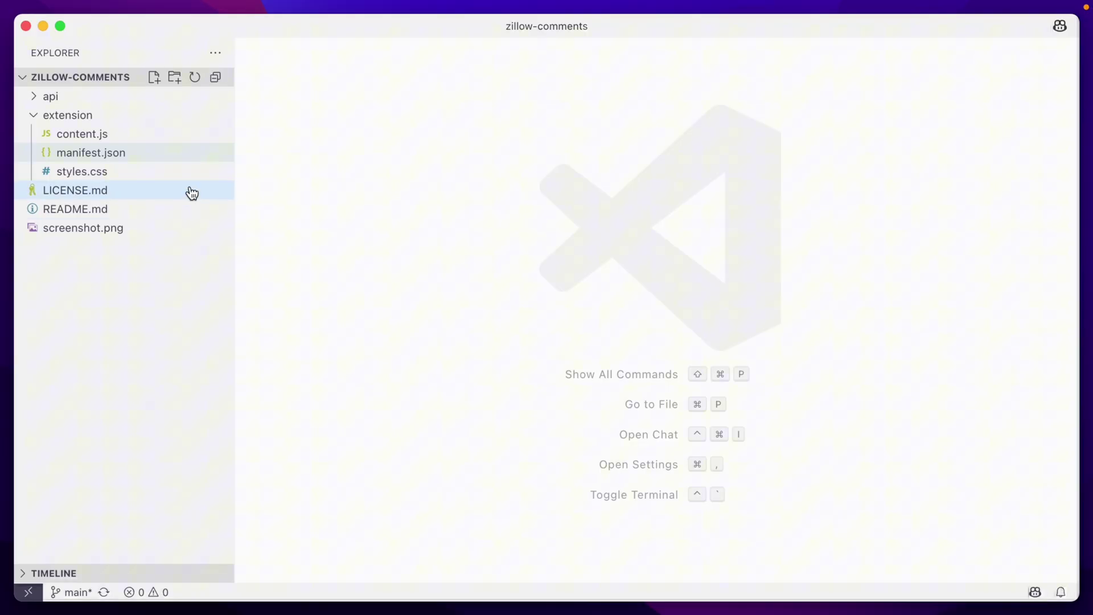
- View extension/manifest.json with the caret at the end of the version line
{"action": "double_click", "coordinate": [91, 153]}
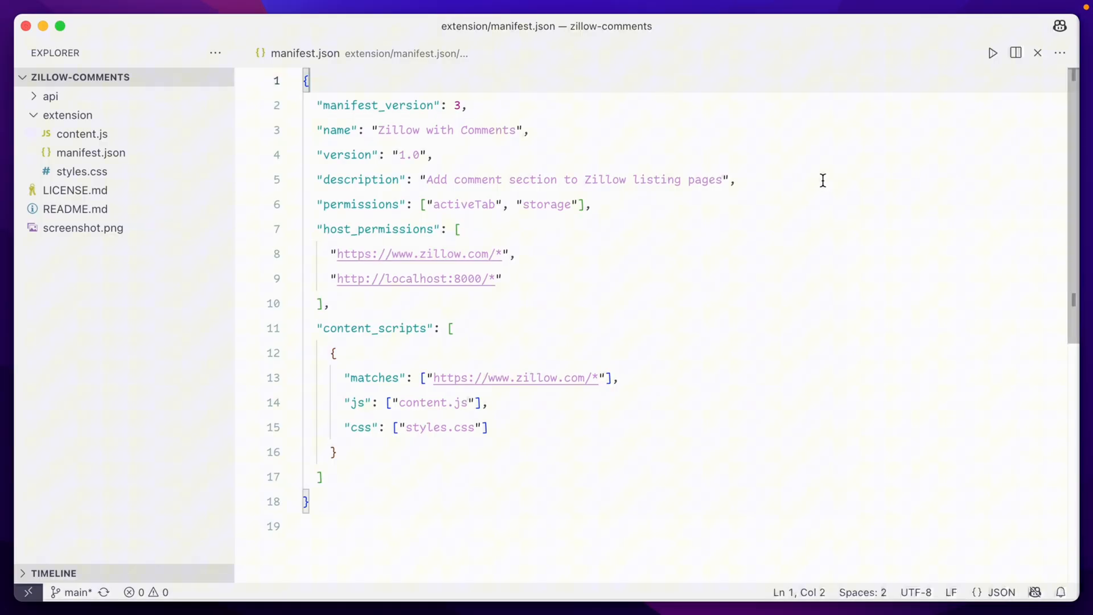
{"action": "mouse_move", "coordinate": [861, 160]}
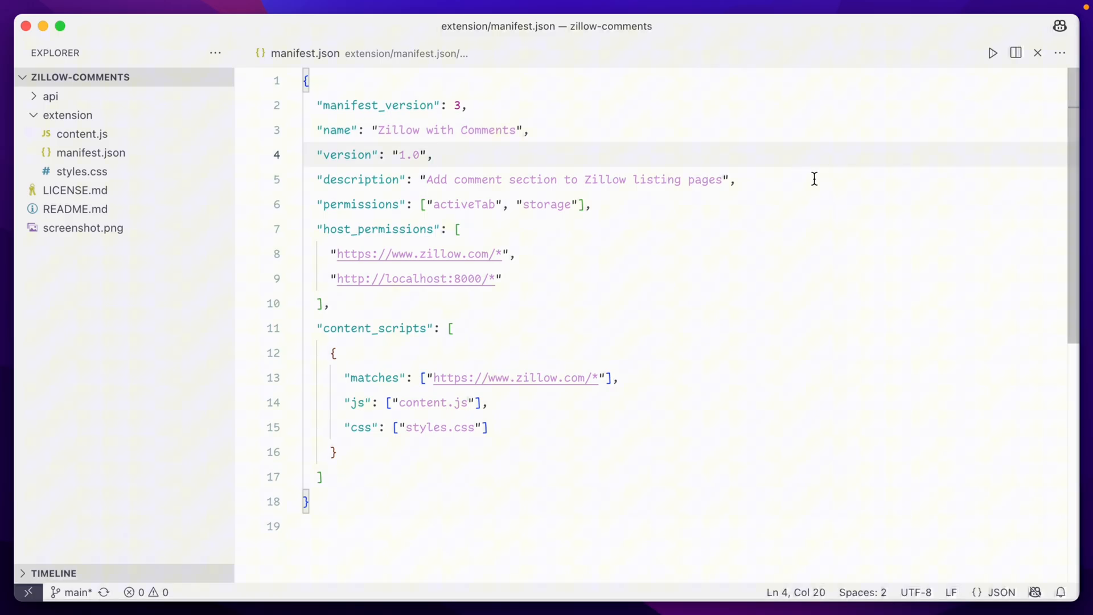
{"action": "left_click", "coordinate": [815, 209]}
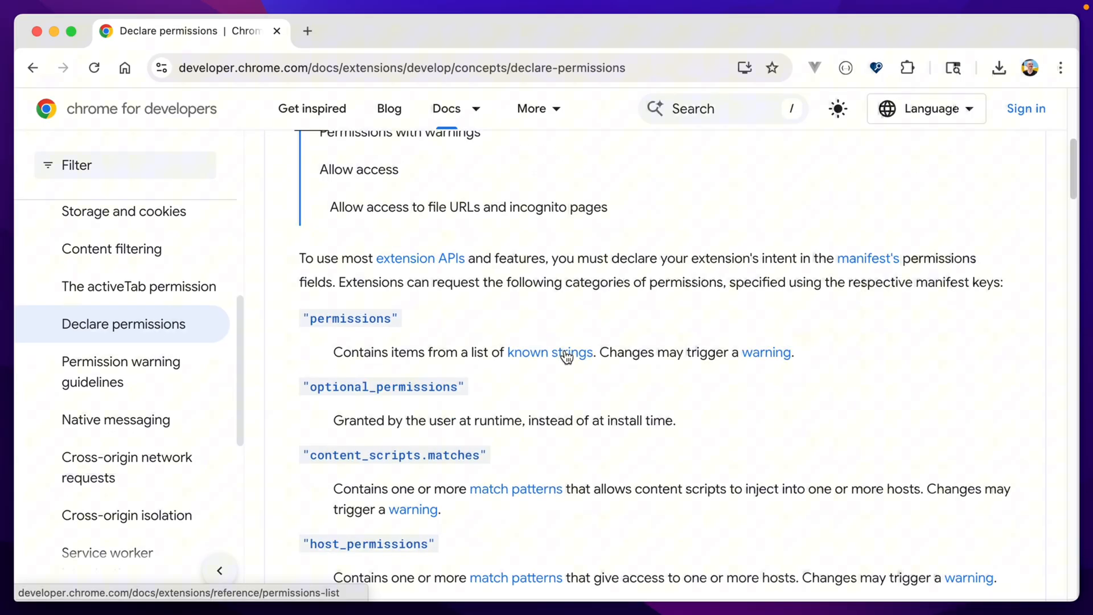
- Look up the activeTab and storage entries in Chrome's full permissions reference
{"action": "left_click", "coordinate": [550, 353]}
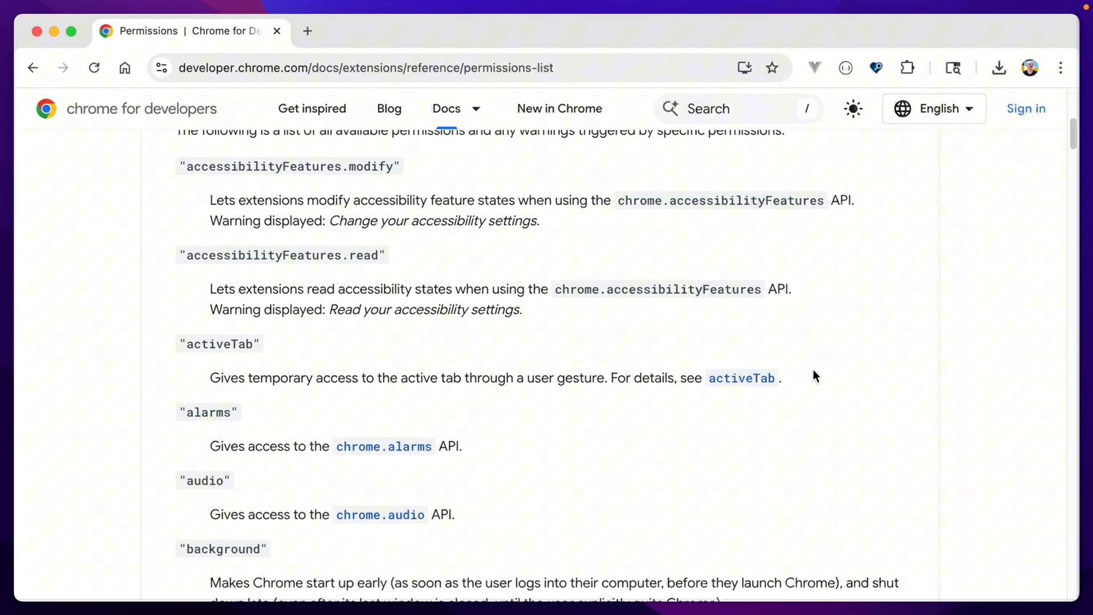
{"action": "scroll", "scroll_direction": "down", "scroll_amount": 3}
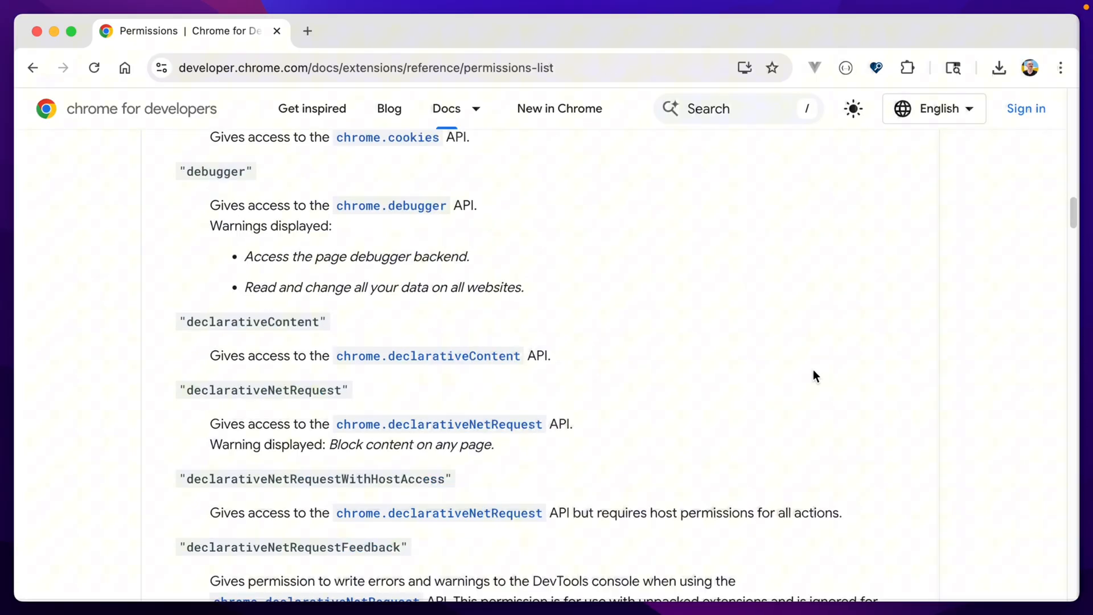
{"action": "scroll", "scroll_direction": "down", "scroll_amount": 3}
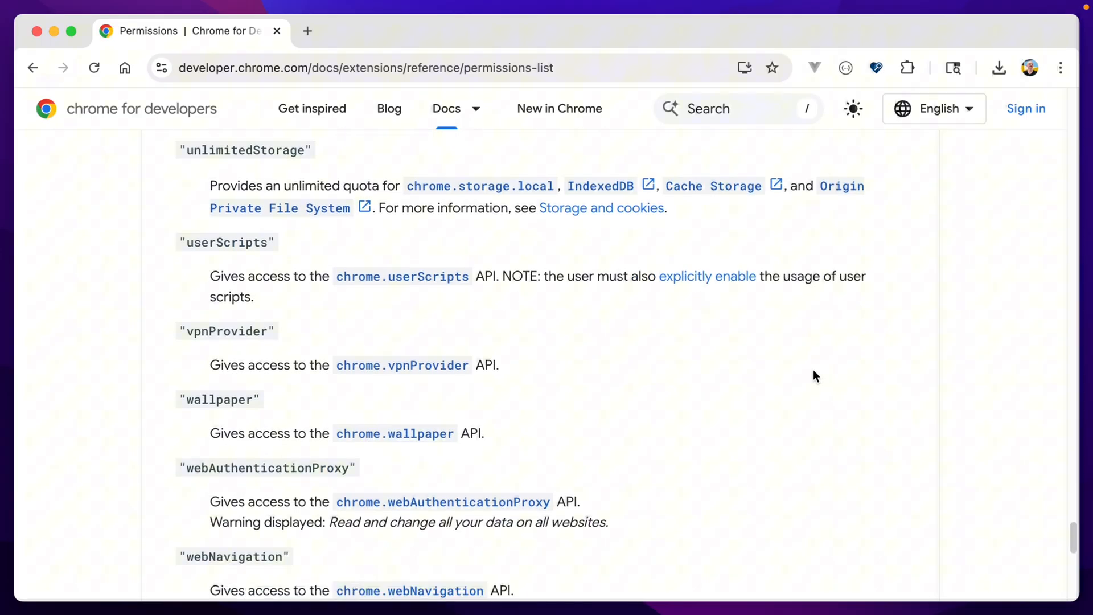
{"action": "type", "text": "activeTab"}
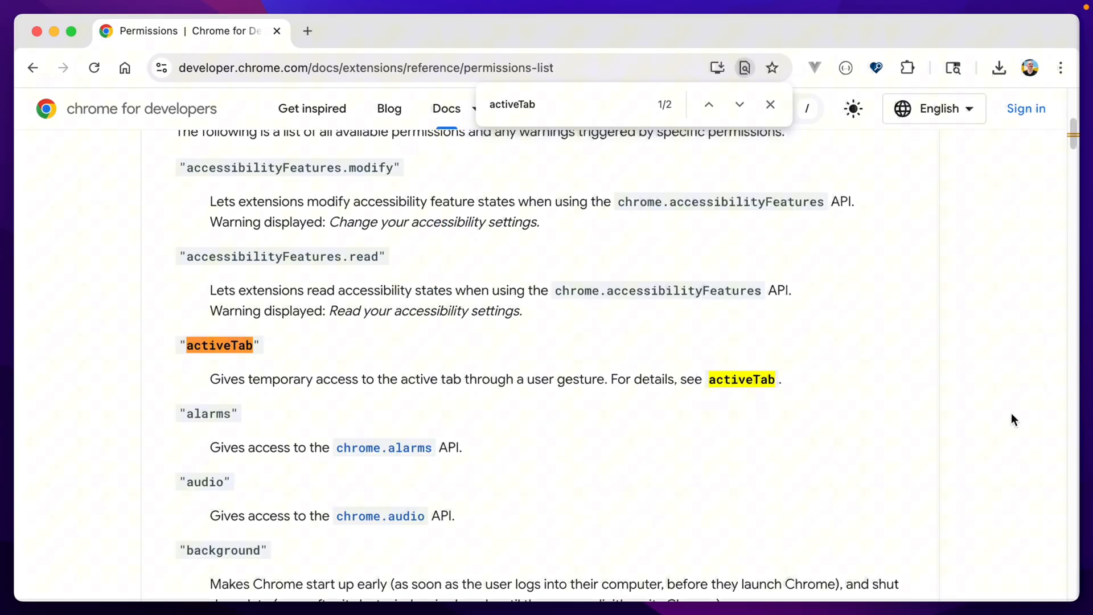
{"action": "type", "text": "storage\"],"}
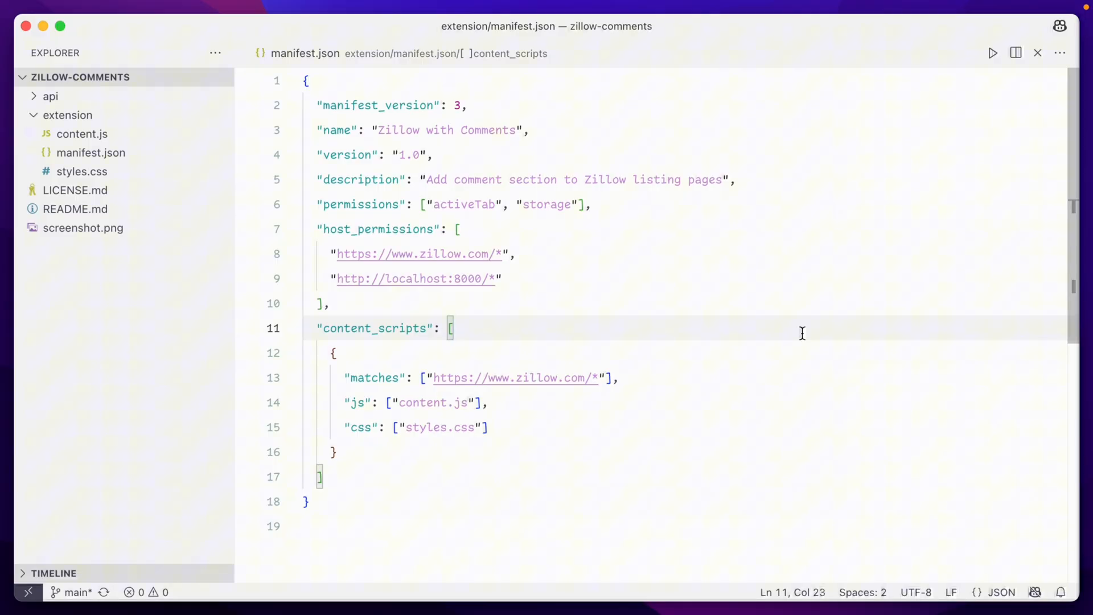
{"action": "mouse_move", "coordinate": [773, 232]}
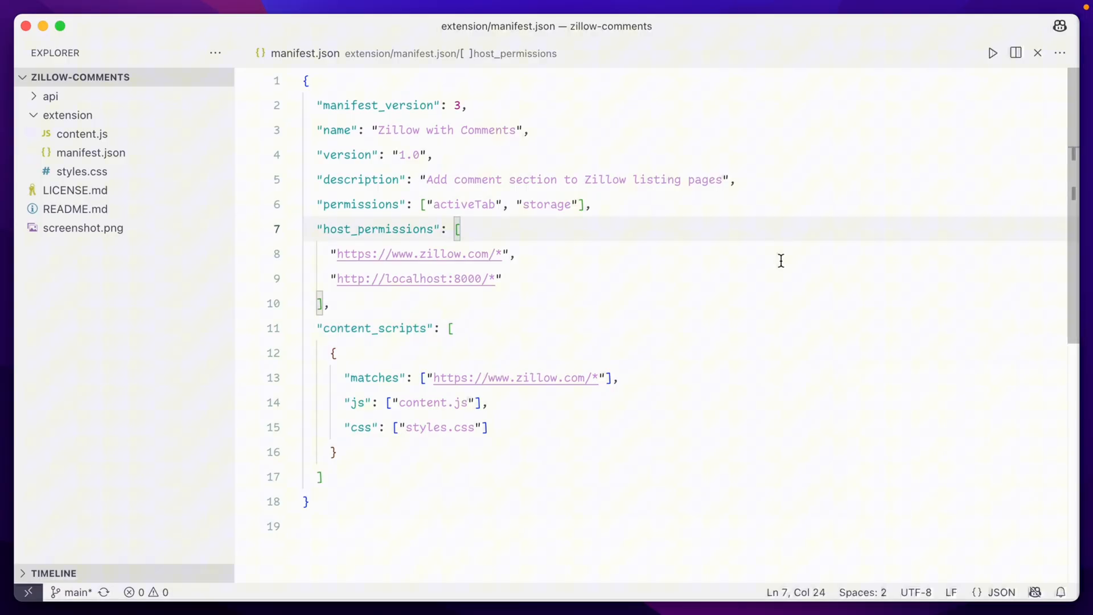
{"action": "mouse_move", "coordinate": [736, 334]}
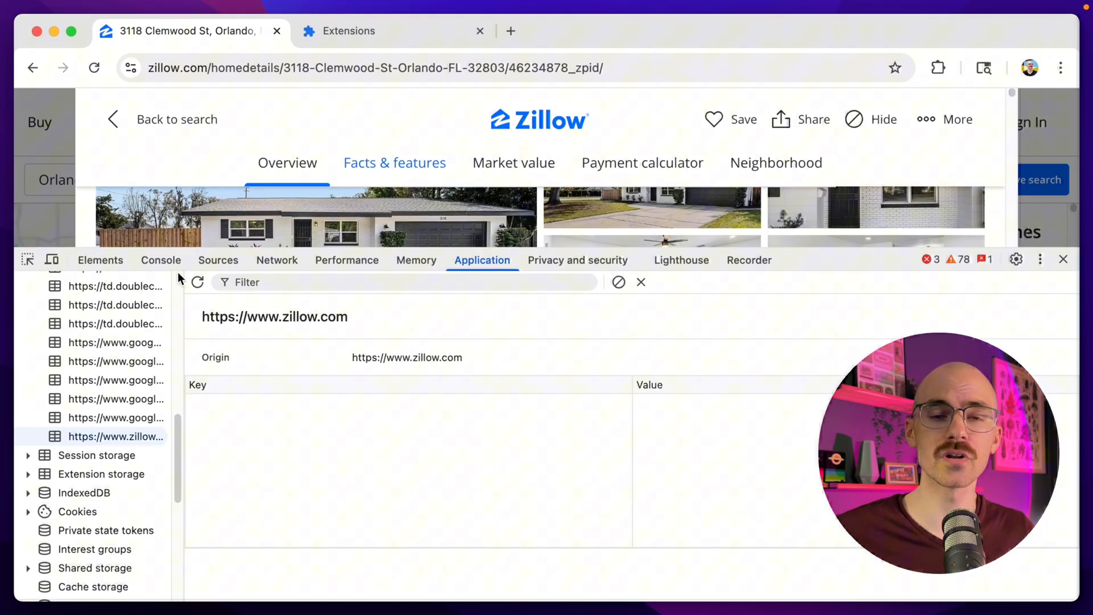
- Switch DevTools to the Console and find the 'Hello, dev tools!' log from content.js
{"action": "left_click", "coordinate": [161, 259]}
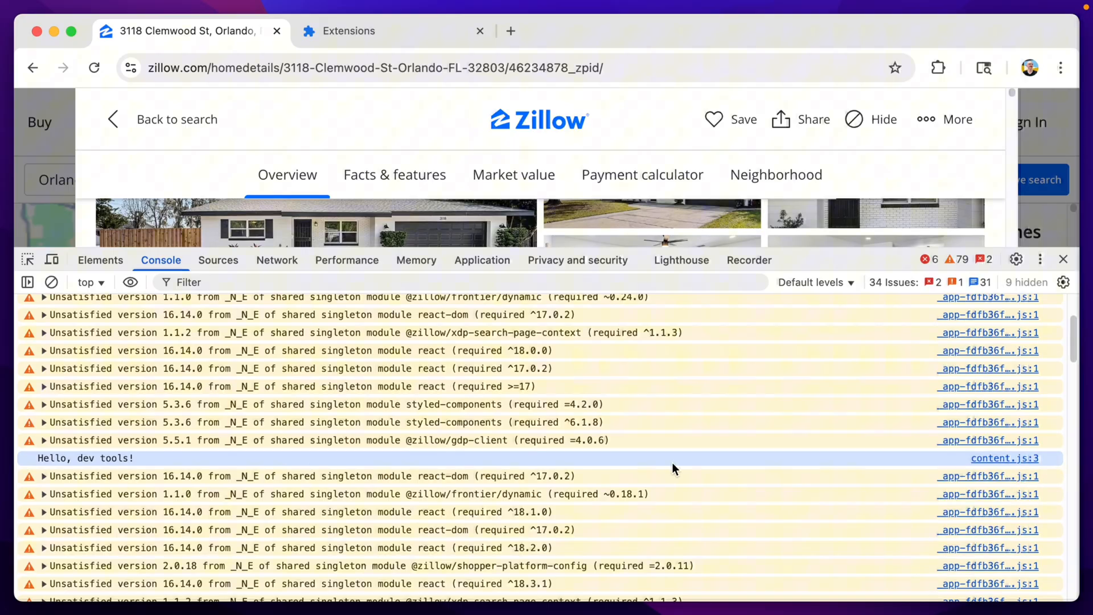
{"action": "left_click", "coordinate": [219, 259]}
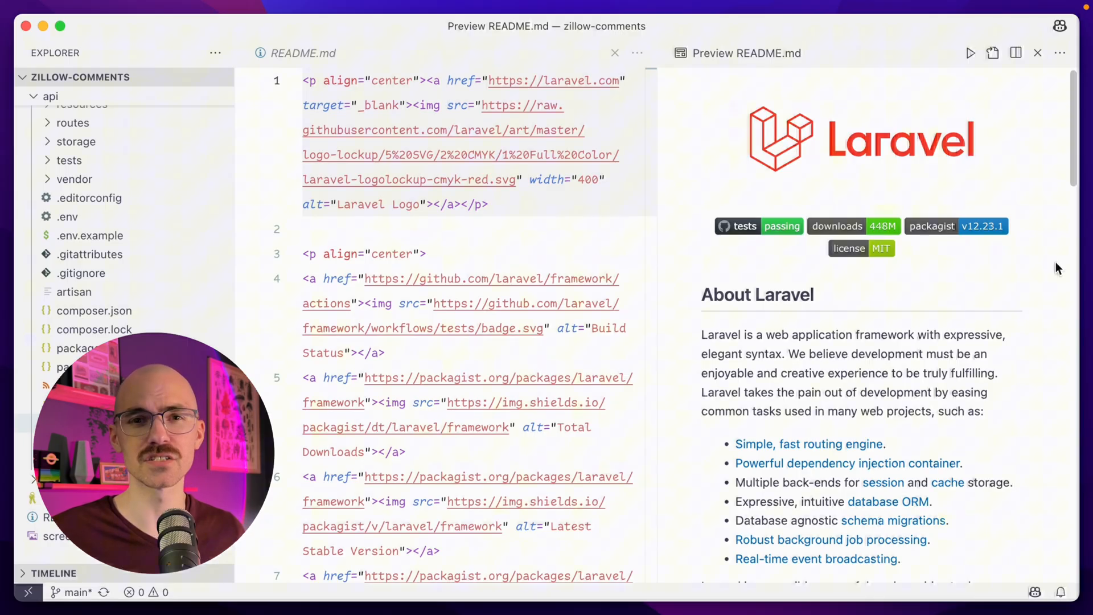
- Review Comment.php, the comments route, controller and DatabaseSeeder, then run the php artisan command
{"action": "left_click", "coordinate": [1035, 52]}
{"action": "type", "text": "com"}
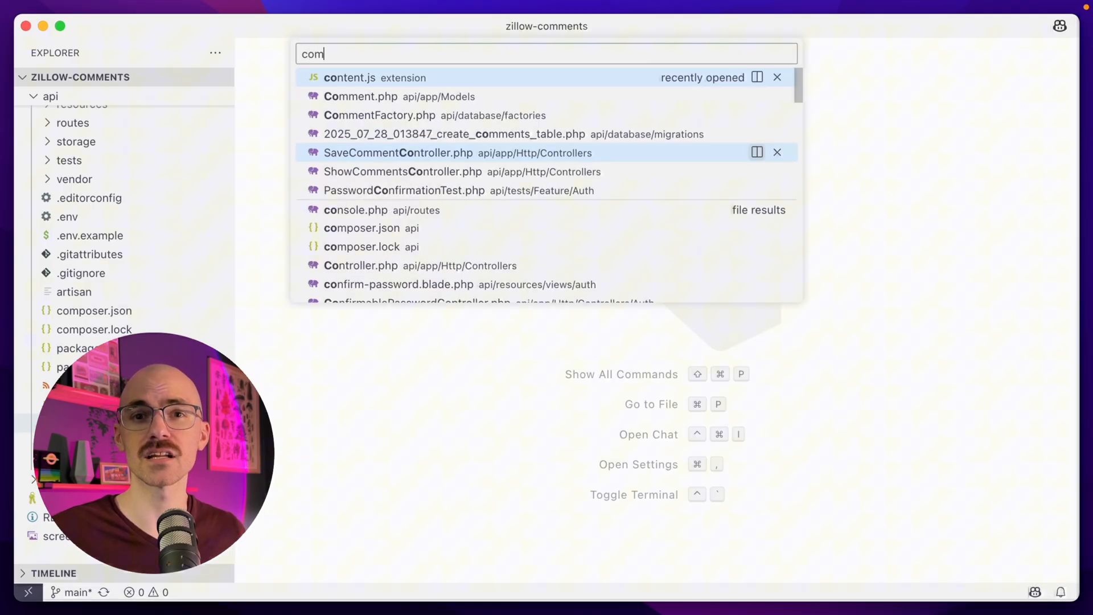
{"action": "left_click", "coordinate": [359, 96]}
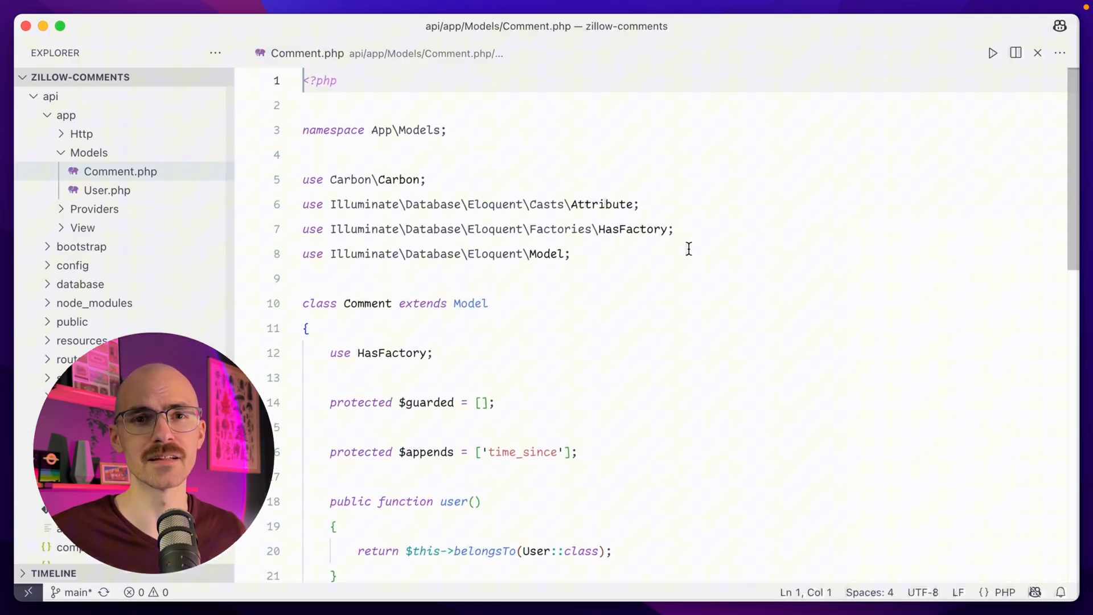
{"action": "scroll", "scroll_direction": "down", "scroll_amount": 3}
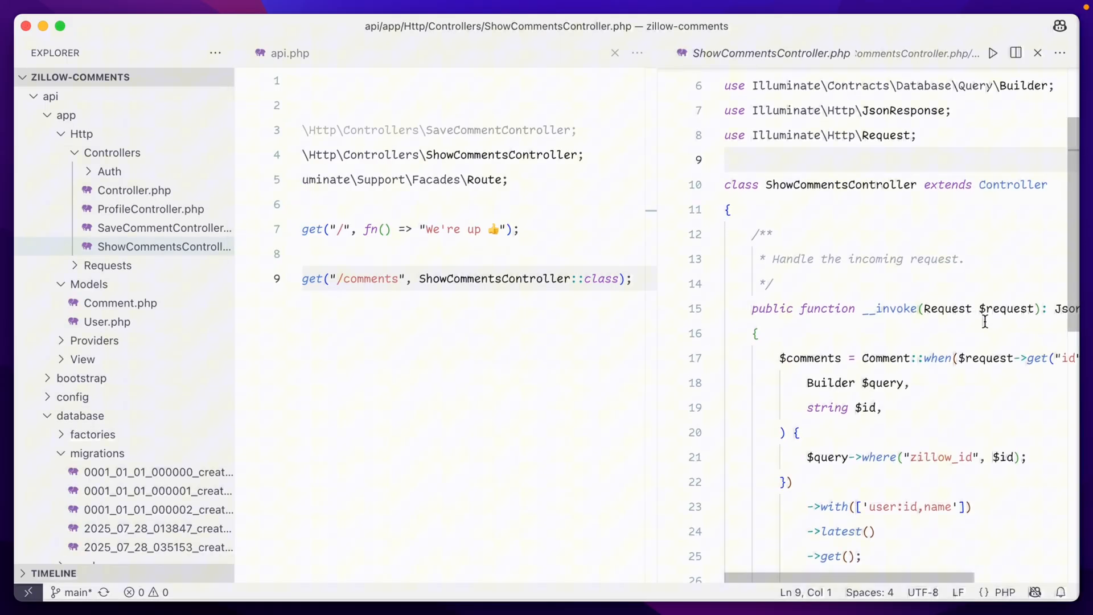
{"action": "scroll", "scroll_direction": "down", "scroll_amount": 3}
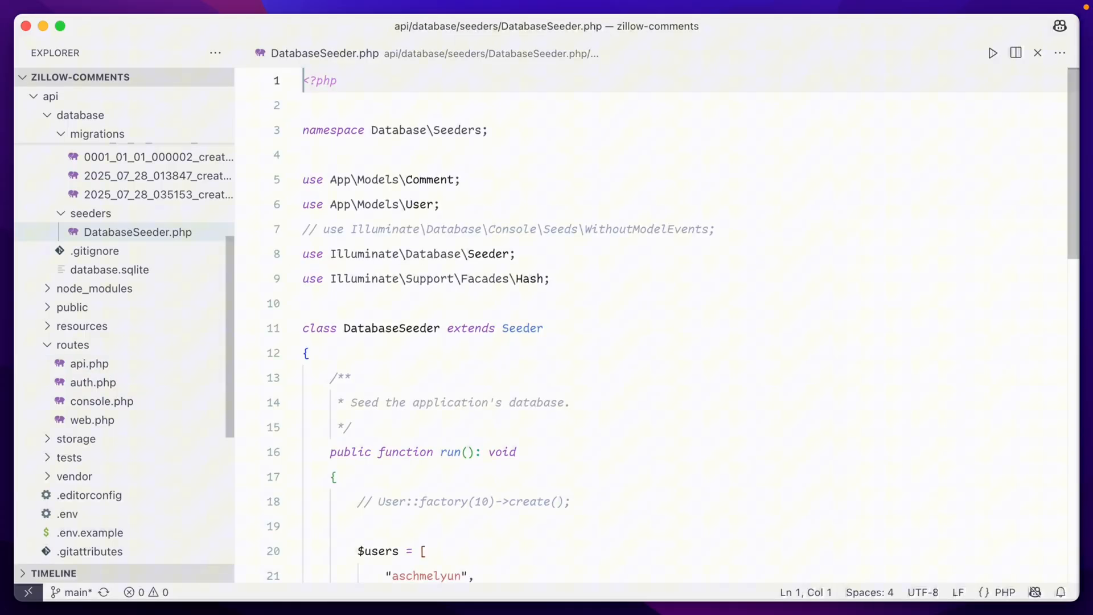
{"action": "scroll", "scroll_direction": "down", "scroll_amount": 3}
{"action": "type", "text": "php ar"}
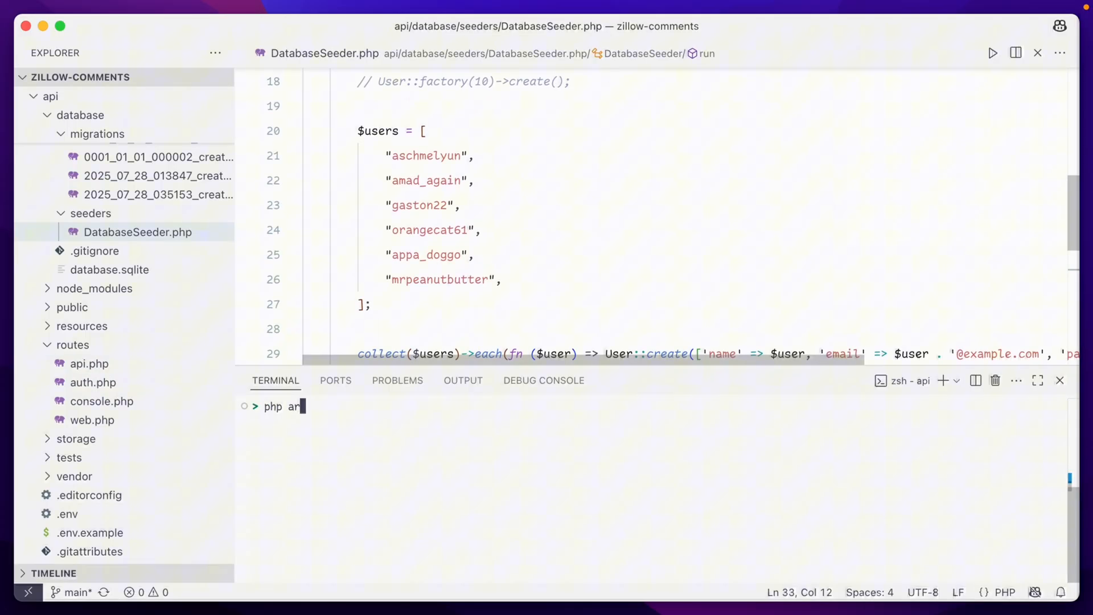
{"action": "key", "text": "Enter"}
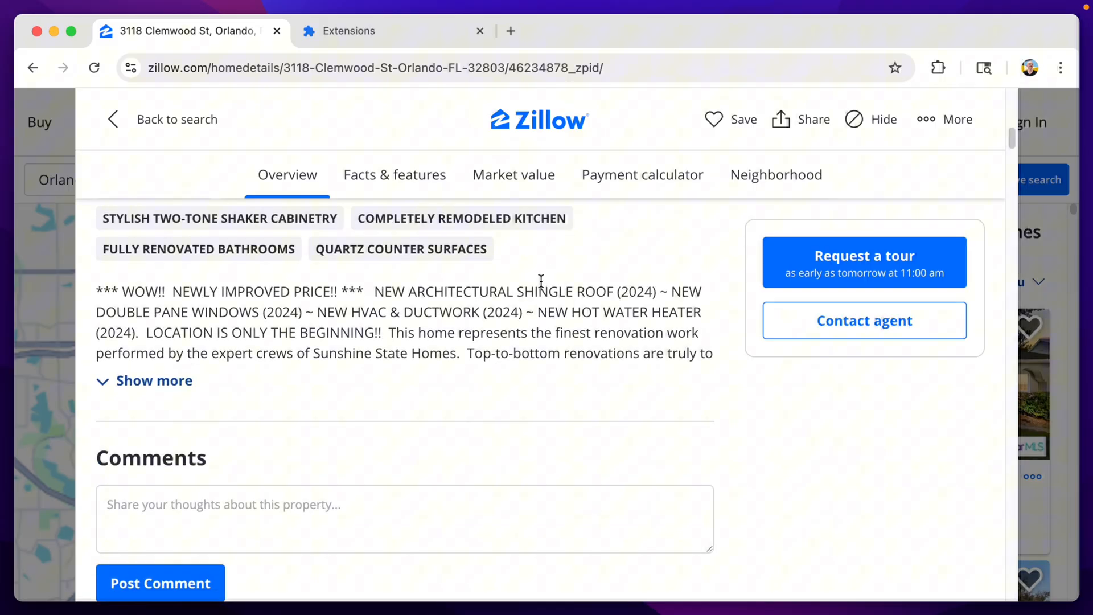
- Browse the Clemwood St comments, then go to the 550K home from the Orlando map results
{"action": "scroll", "scroll_direction": "down", "scroll_amount": 3}
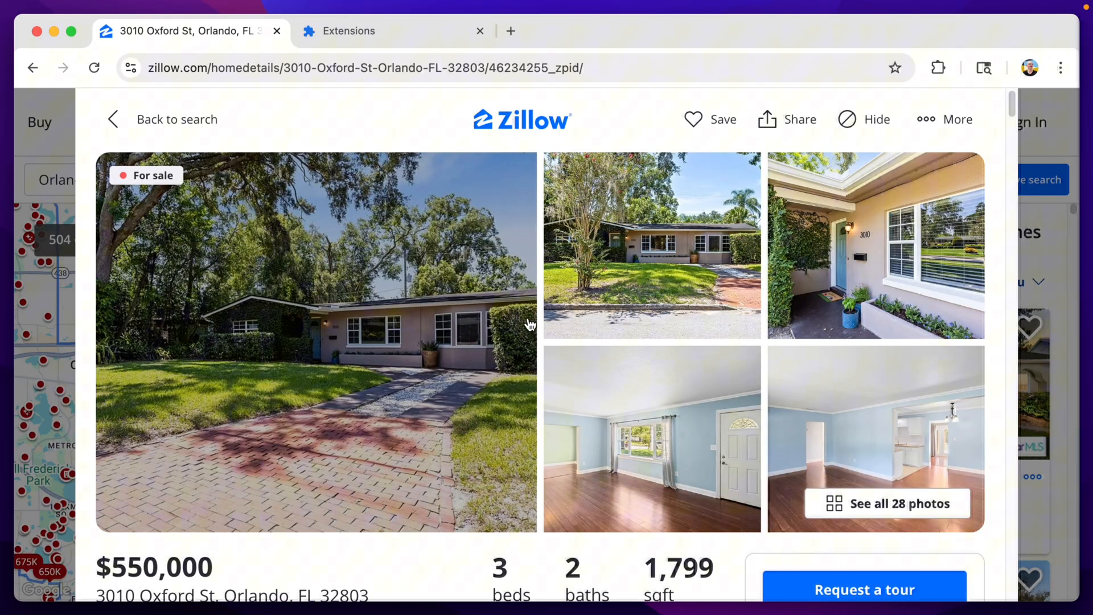
{"action": "scroll", "scroll_direction": "down", "scroll_amount": 3}
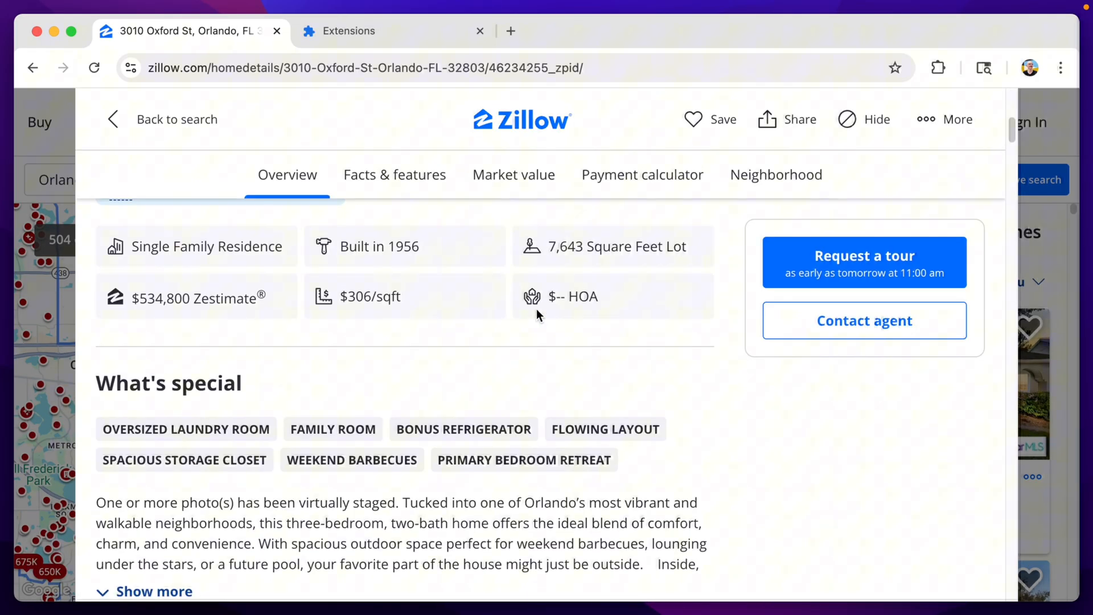
{"action": "scroll", "scroll_direction": "down", "scroll_amount": 3}
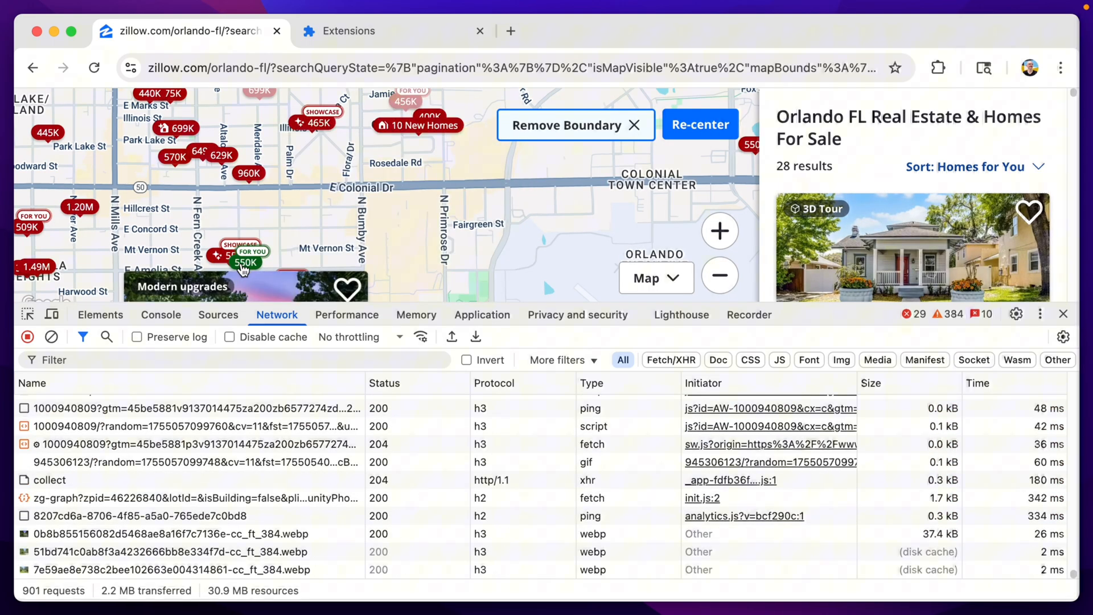
{"action": "left_click", "coordinate": [246, 262]}
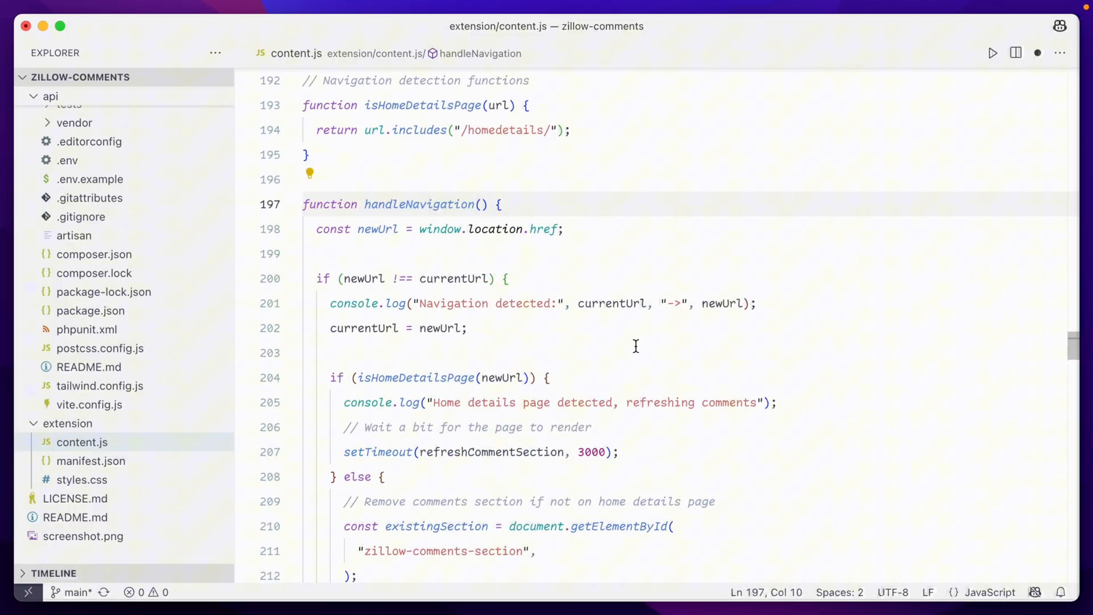
- Scroll content.js to the handleNavigation function that refreshes comments on details pages
{"action": "scroll", "scroll_direction": "down", "scroll_amount": 3}
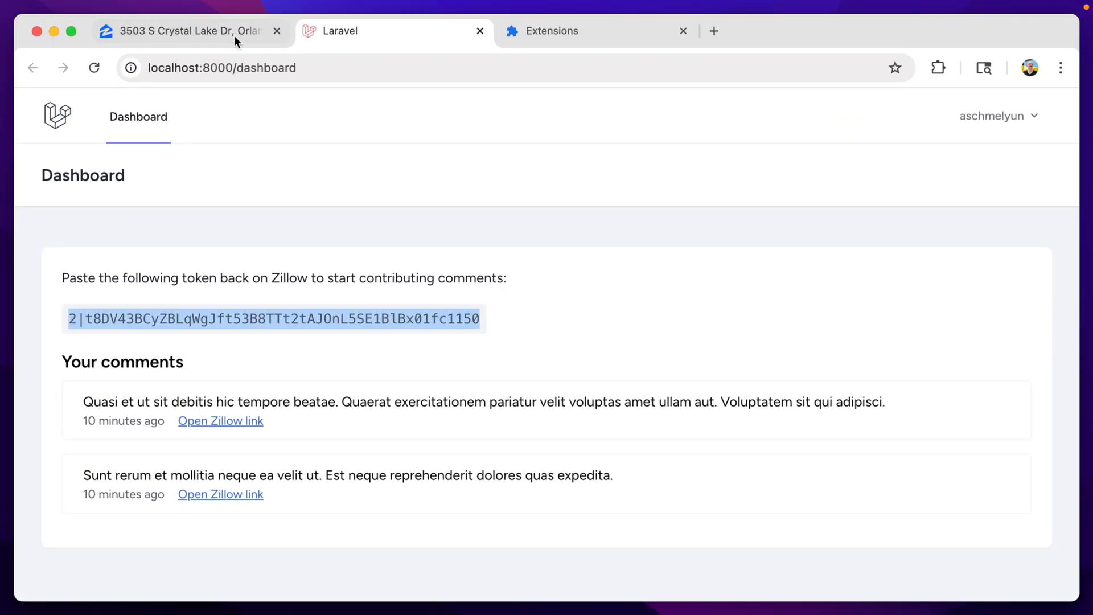
- Return to the Crystal Lake Dr listing with the copied contribution token
{"action": "left_click", "coordinate": [188, 32]}
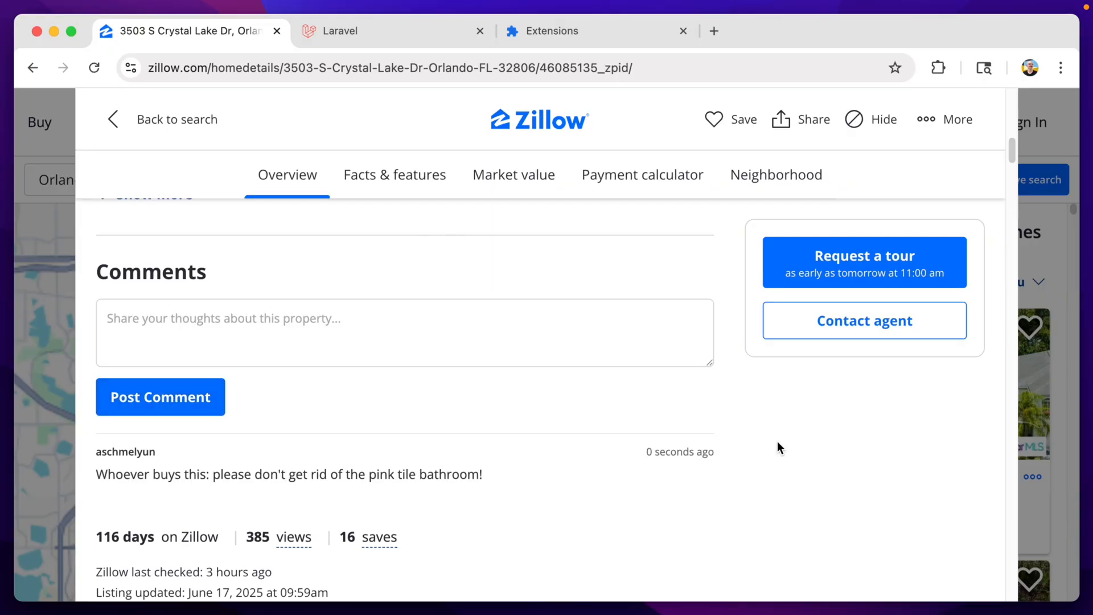
{"action": "scroll", "scroll_direction": "down", "scroll_amount": 3}
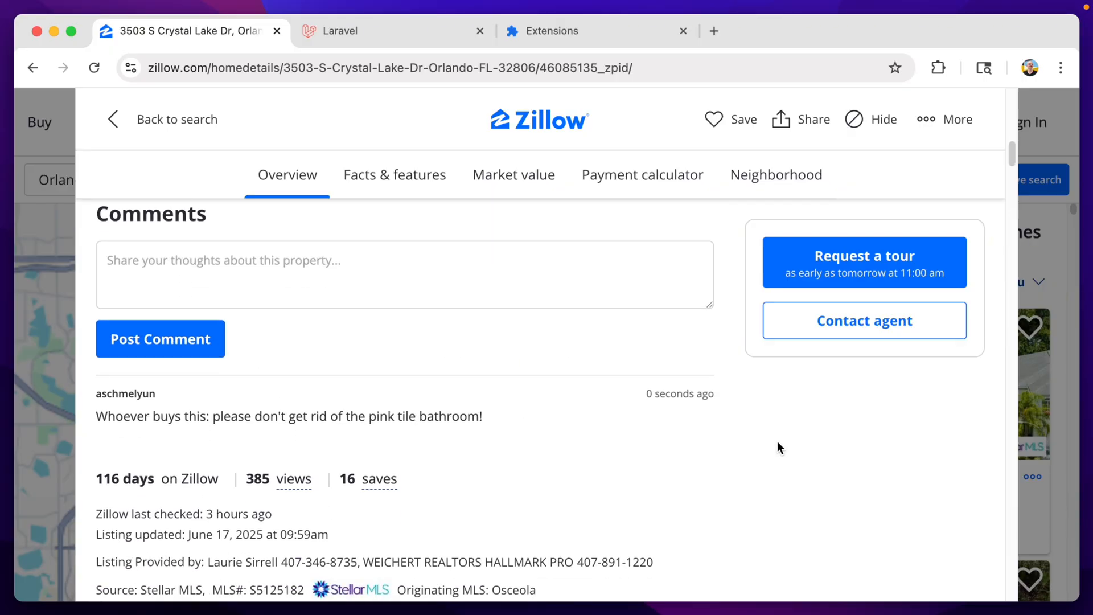
{"action": "left_click", "coordinate": [345, 31]}
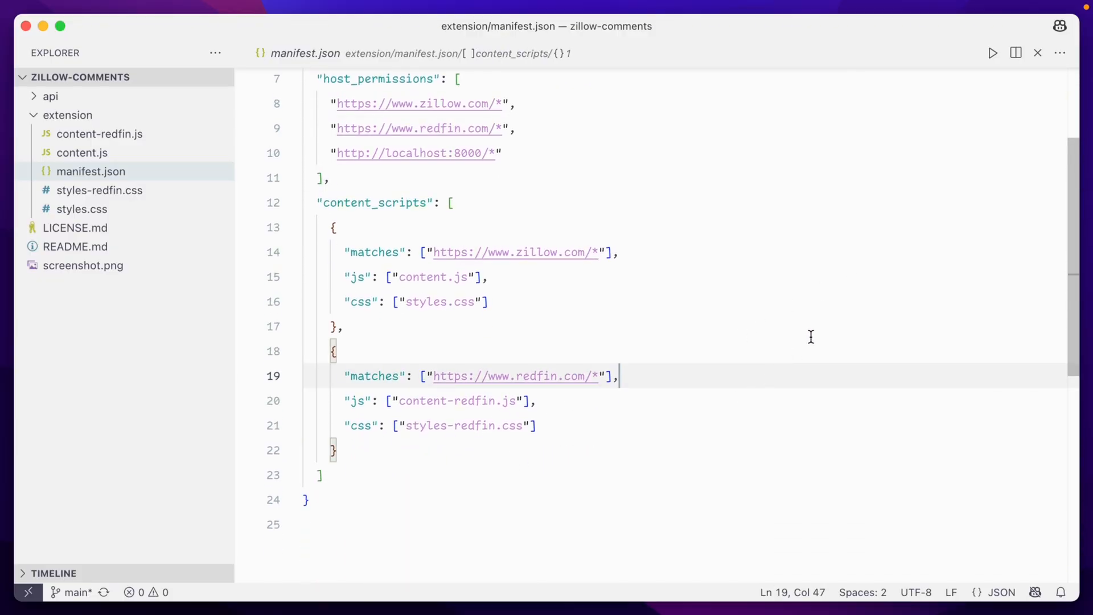
{"action": "mouse_move", "coordinate": [791, 335]}
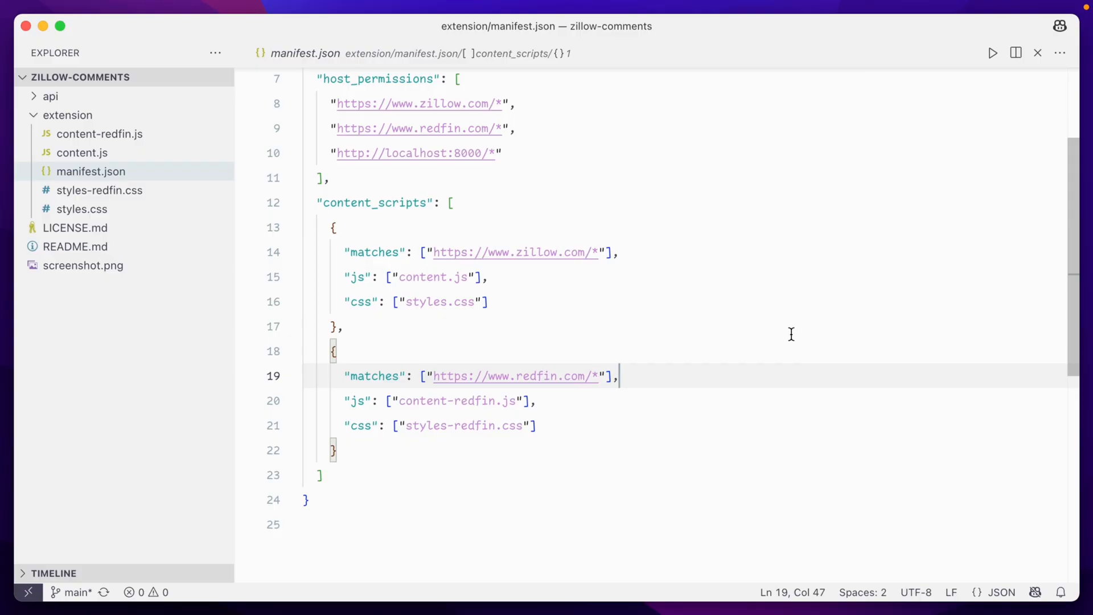
- View styles-redfin.css after checking the manifest's Redfin content script entry
{"action": "left_click", "coordinate": [100, 190]}
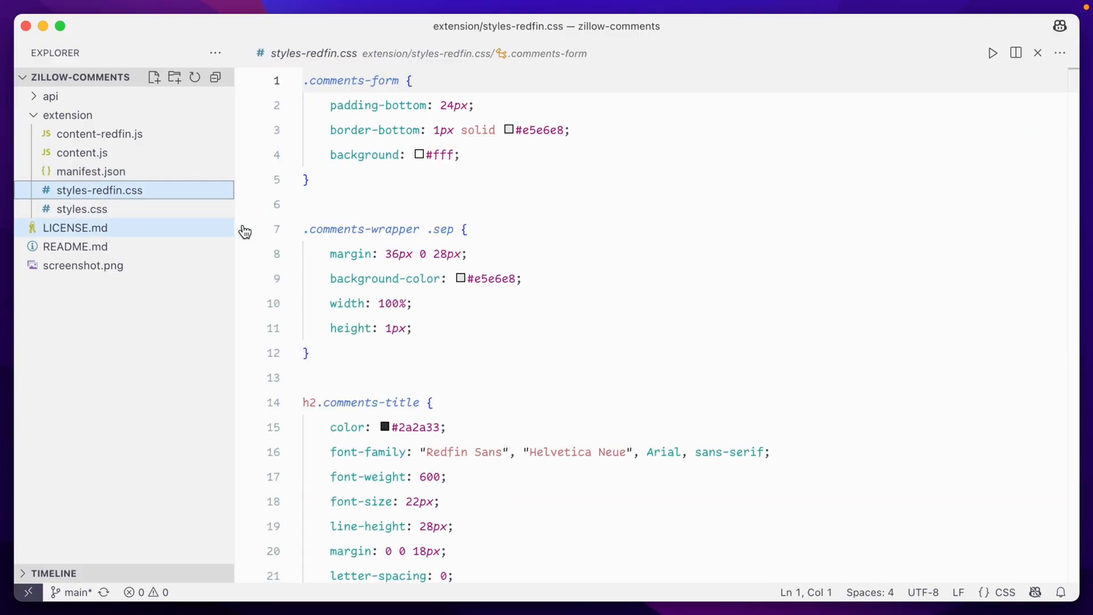
{"action": "scroll", "scroll_direction": "down", "scroll_amount": 3}
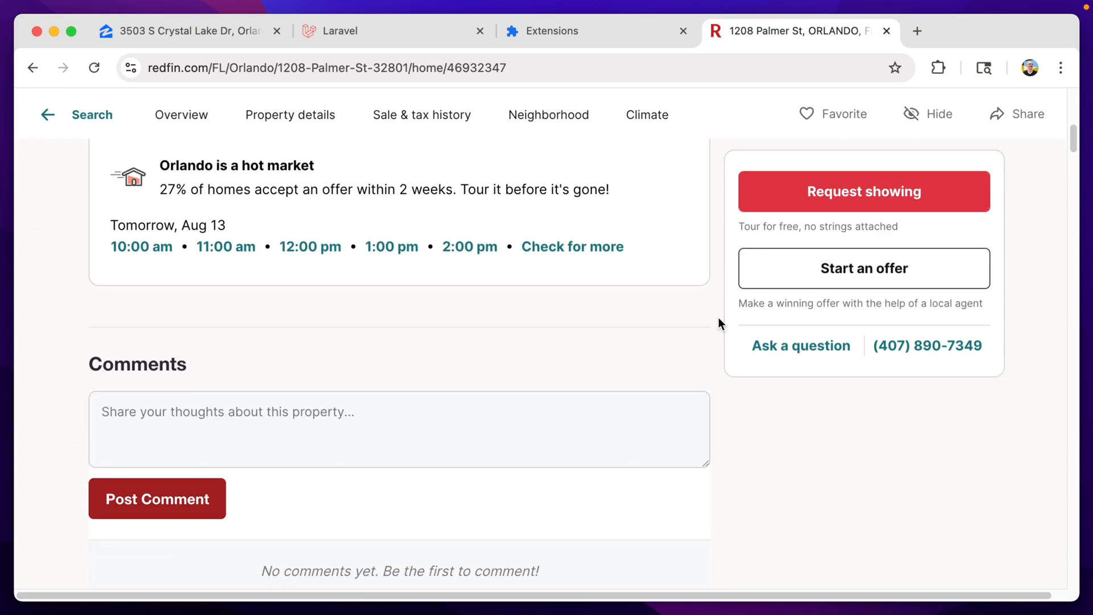
- Post the comment 'Look ma, I'm on another site!' on Redfin's 1208 Palmer St listing
{"action": "type", "text": "Look ma, I'm on another site!"}
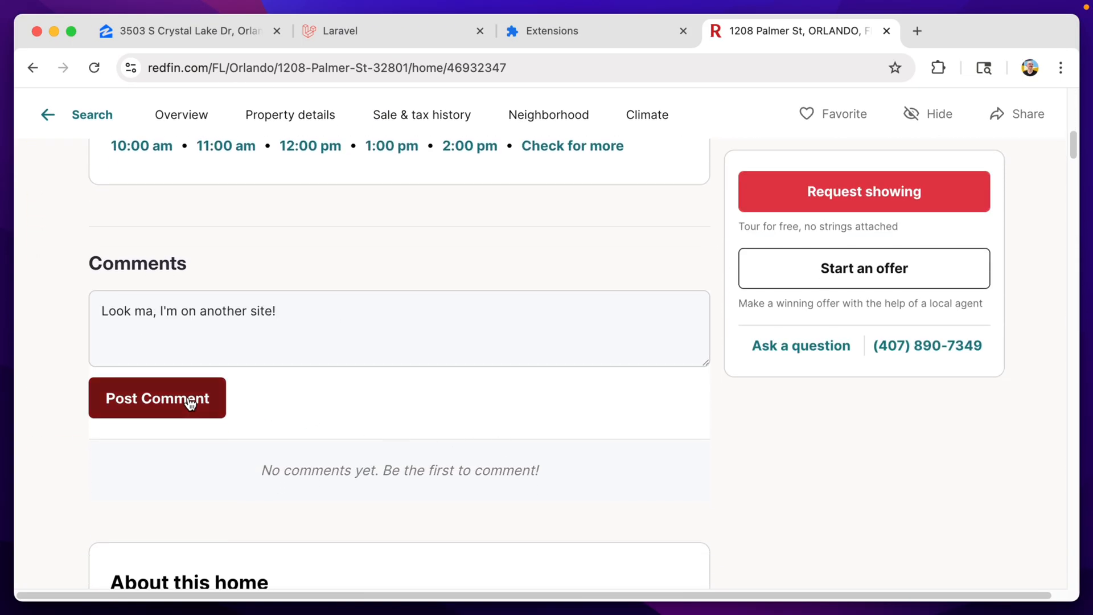
{"action": "left_click", "coordinate": [157, 397]}
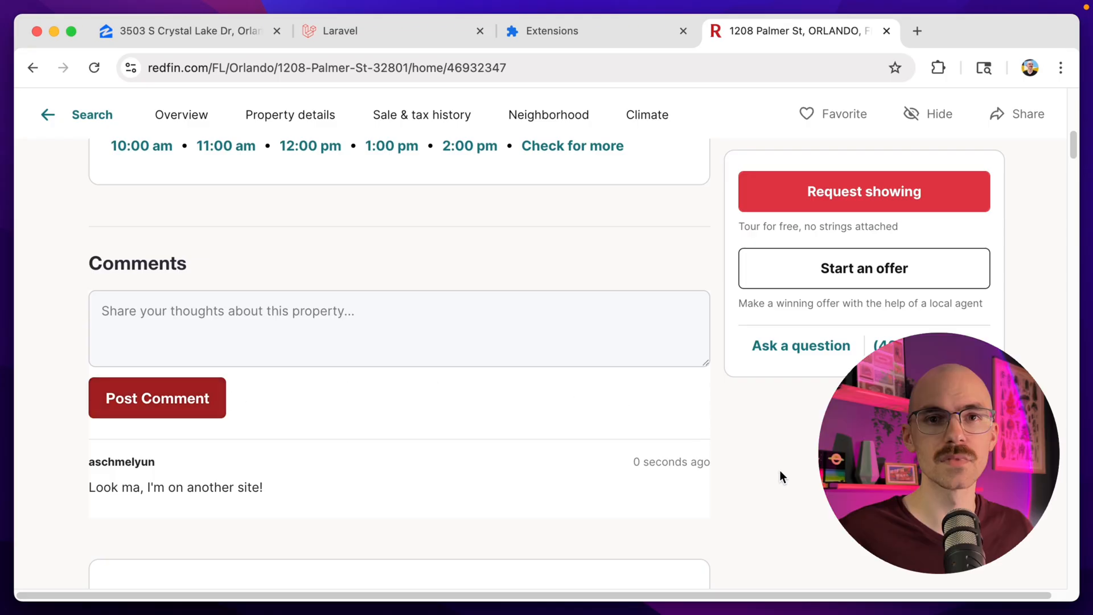